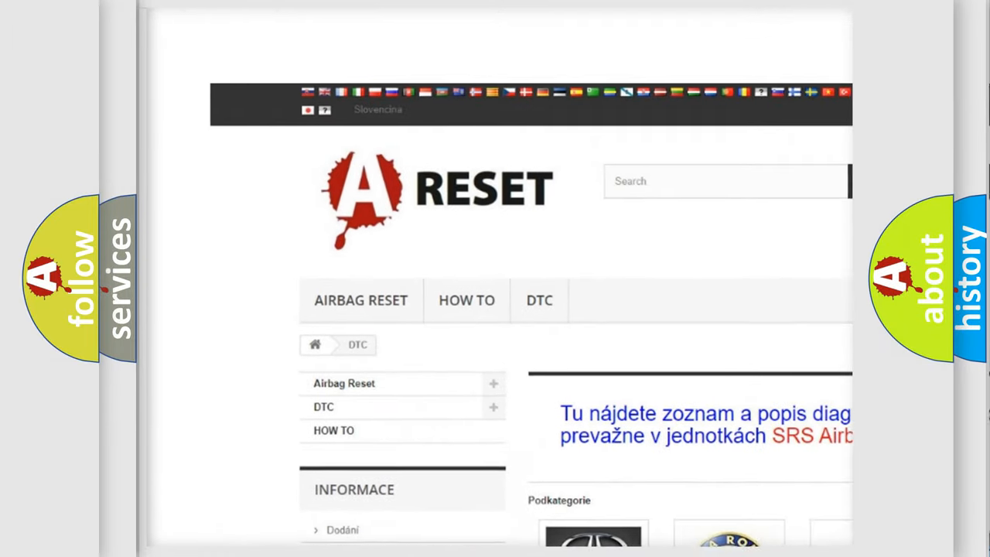
# Scroll through the brand DTC categories and open the Lincoln DTC code list
pyautogui.scroll(-3)
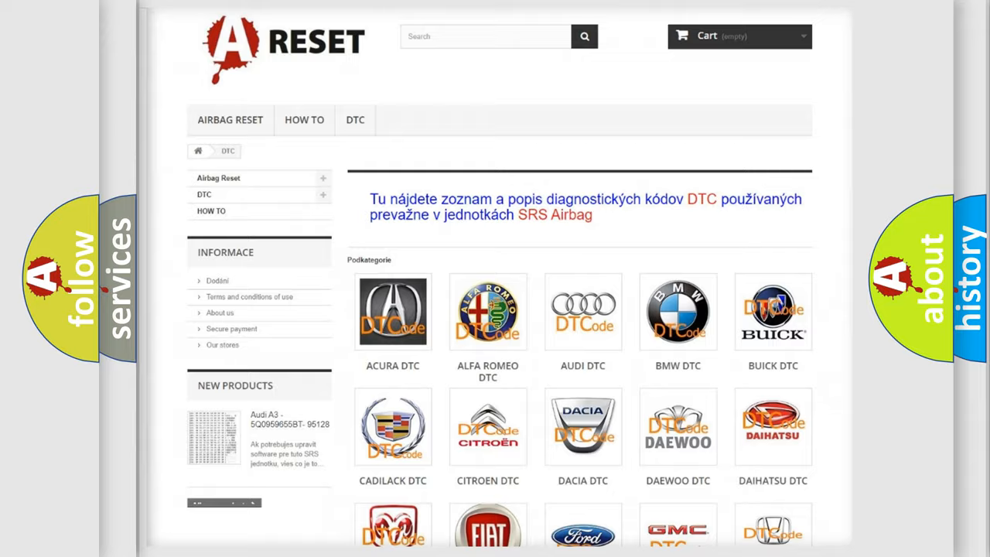
pyautogui.scroll(-3)
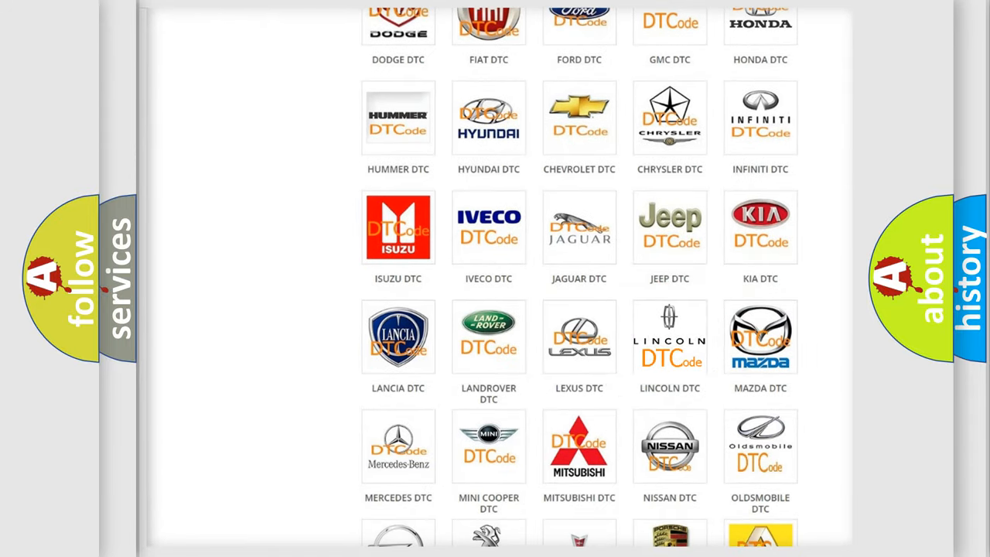
pyautogui.click(668, 337)
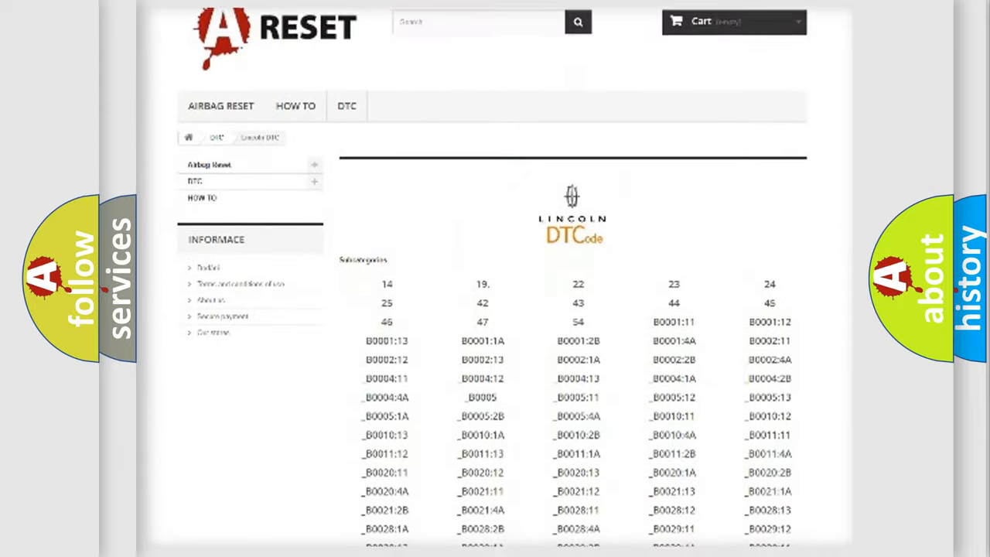
pyautogui.scroll(-3)
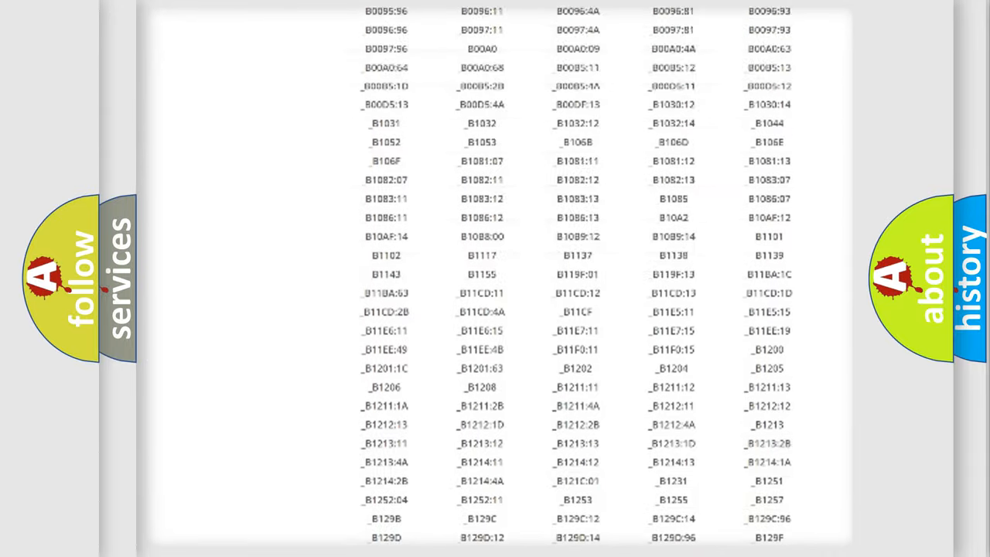
pyautogui.scroll(3)
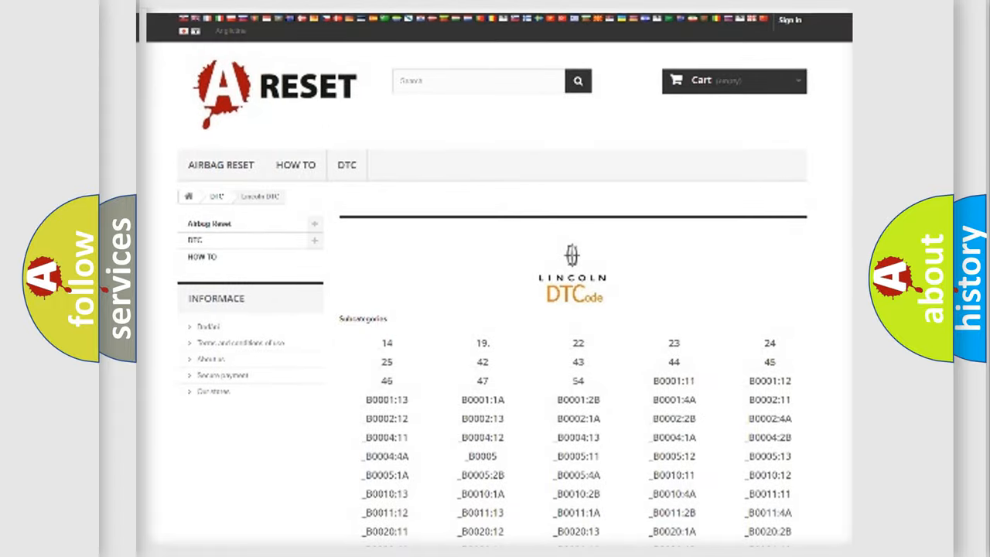